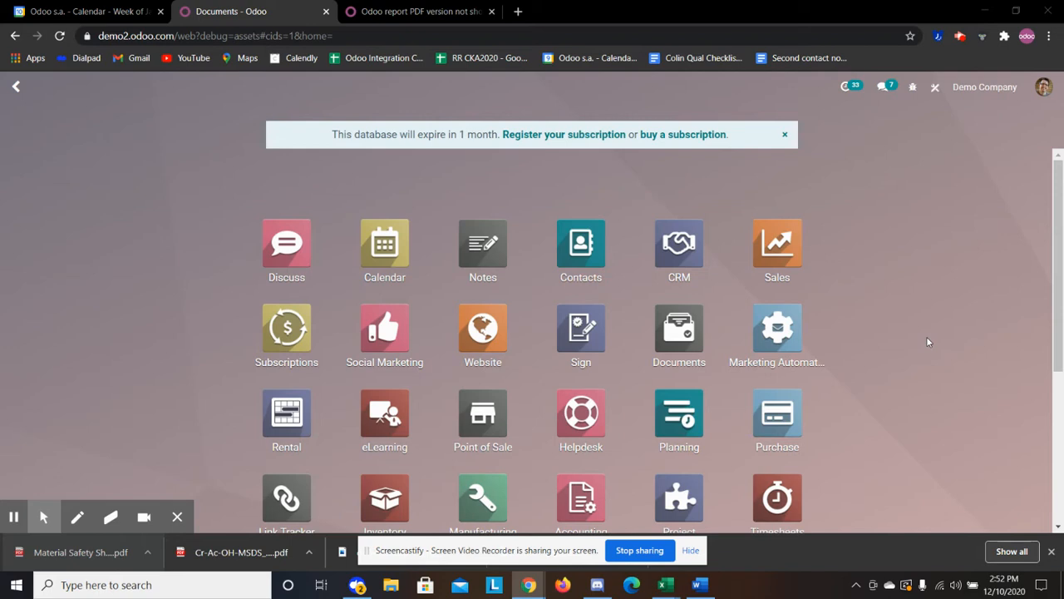
# Step: Enter the Documents app to start uploading Material Safety Sheet2.pdf
pyautogui.click(678, 328)
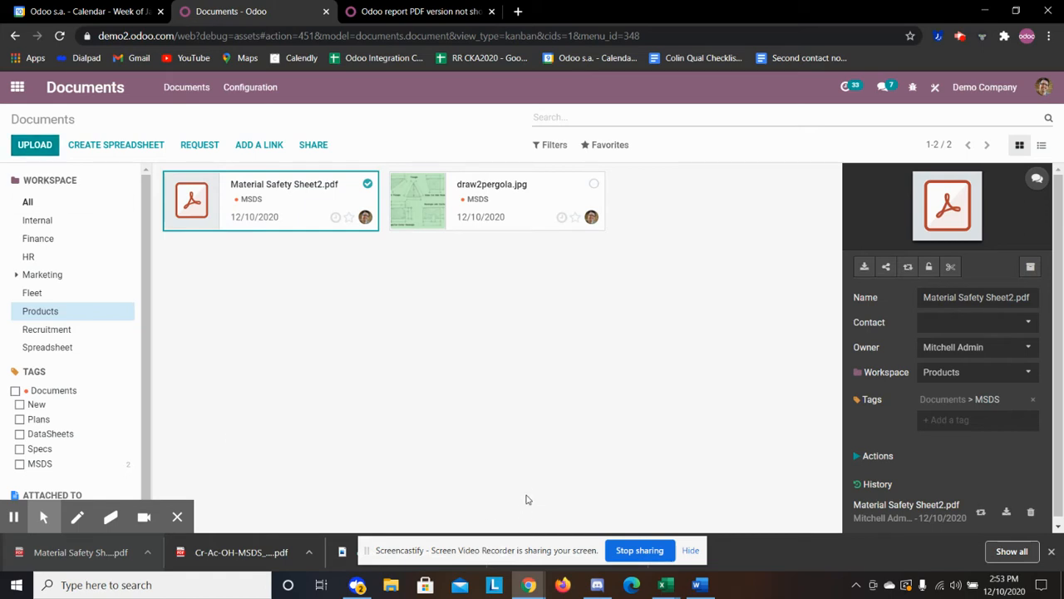